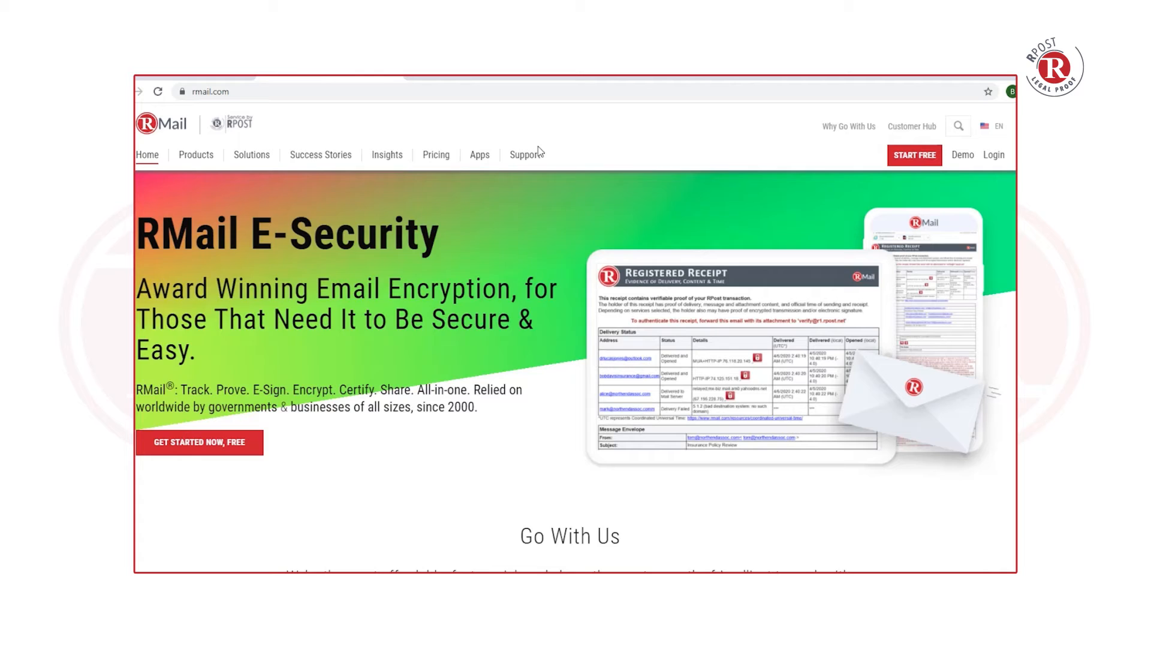
# Open the RMail for Gmail (Google Chrome) app page from the RMail Apps list
pyautogui.click(478, 154)
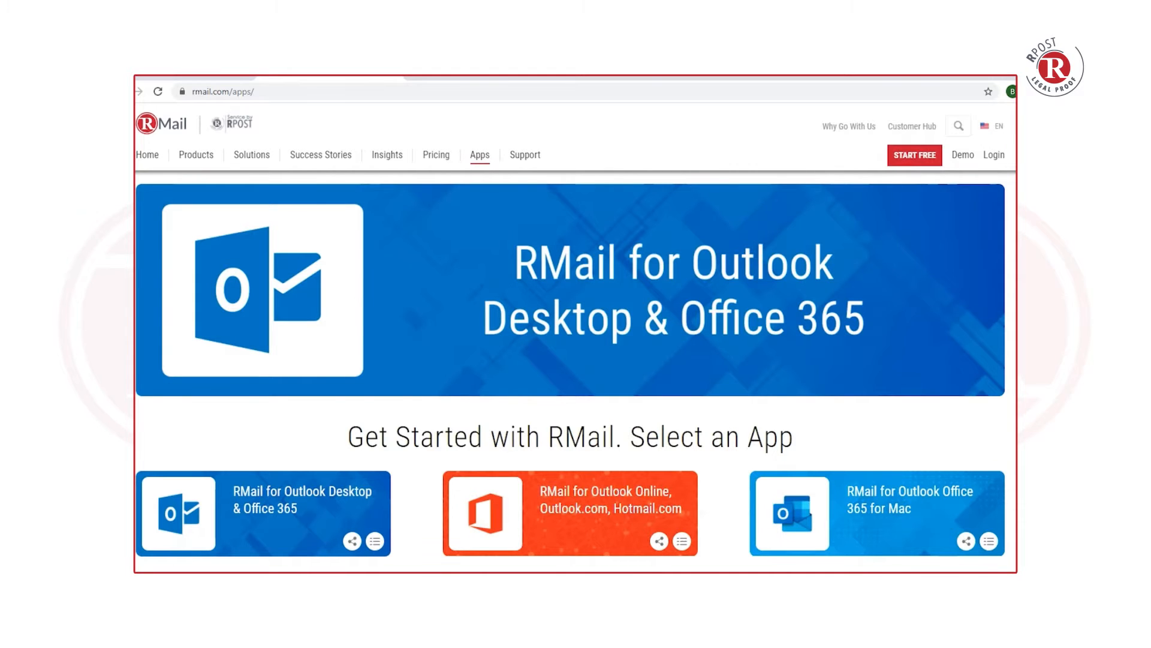
pyautogui.scroll(-3)
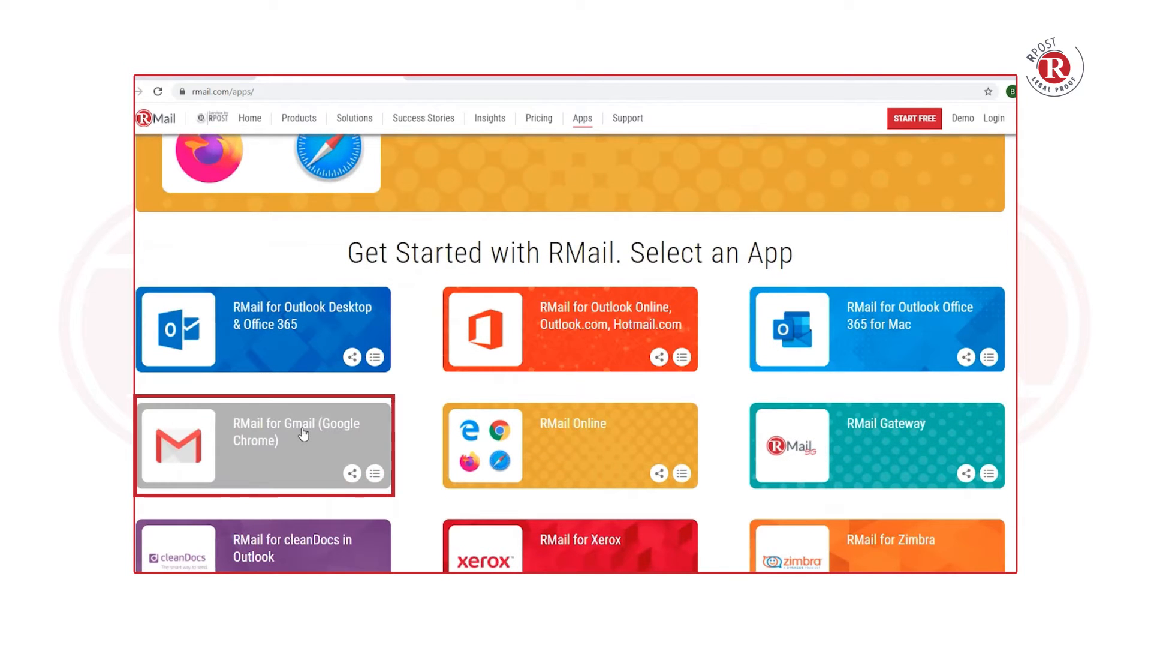
pyautogui.click(264, 444)
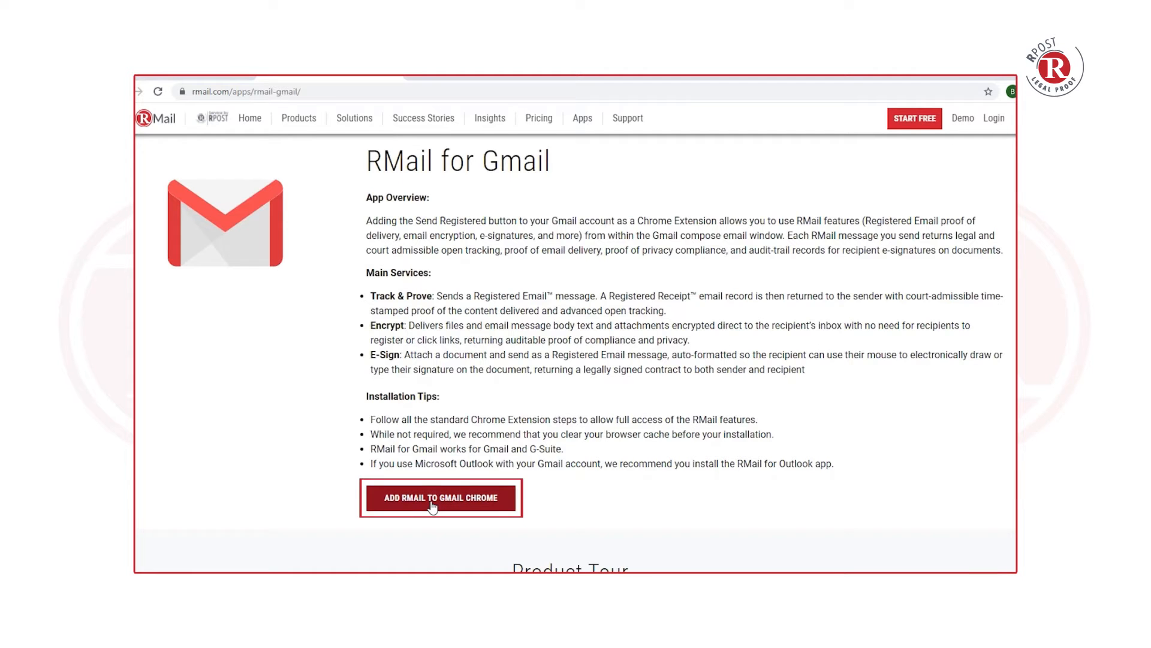
# Add the RPost for Gmail extension to Chrome from its Chrome Web Store listing
pyautogui.click(441, 497)
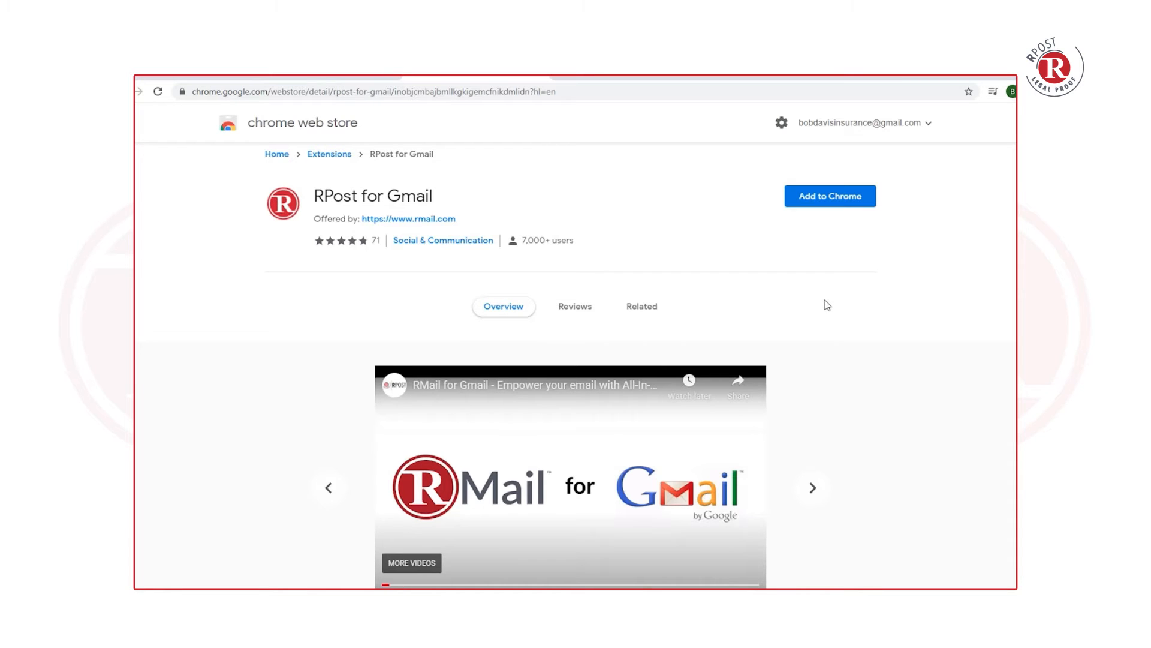
pyautogui.moveTo(829, 202)
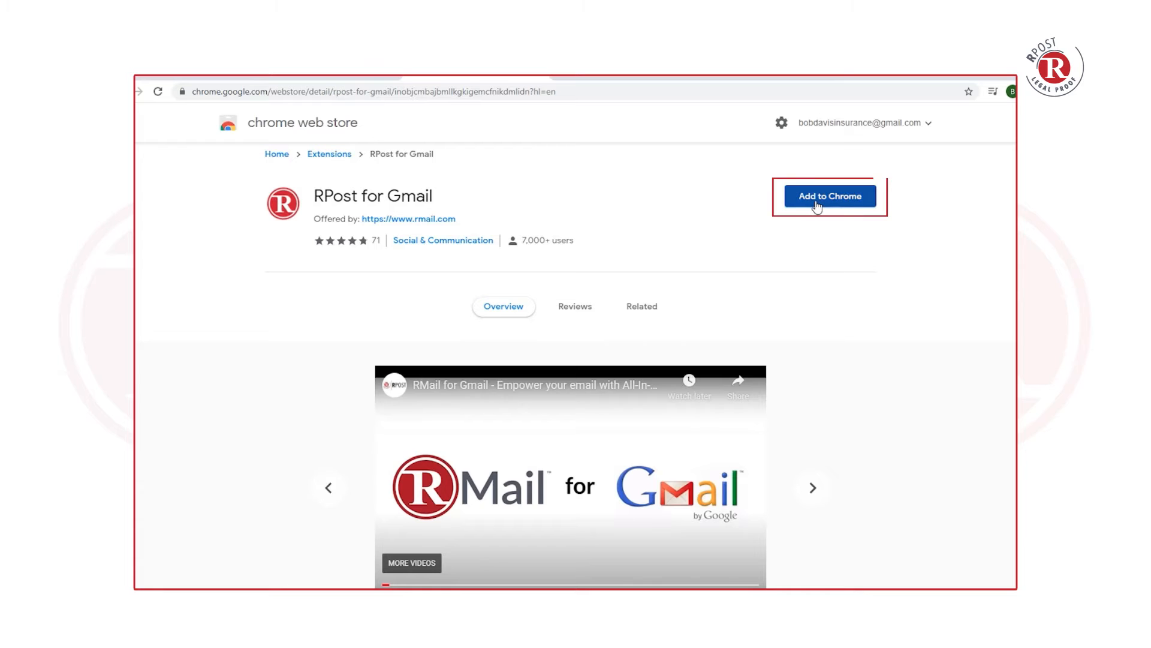
pyautogui.click(829, 196)
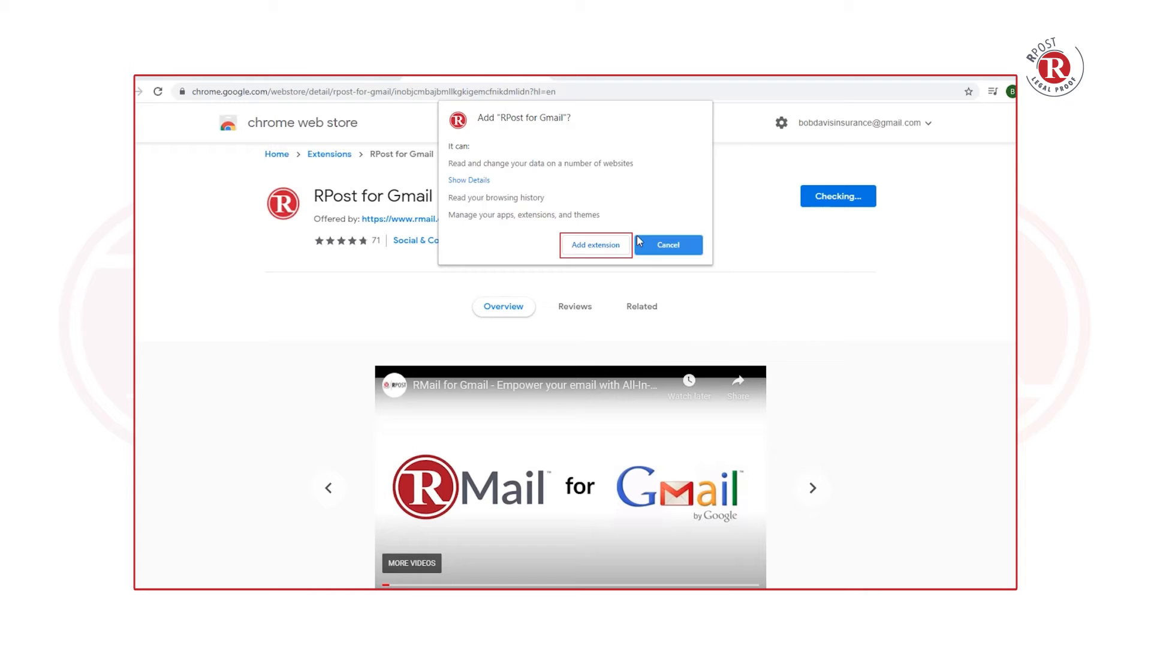
pyautogui.click(595, 245)
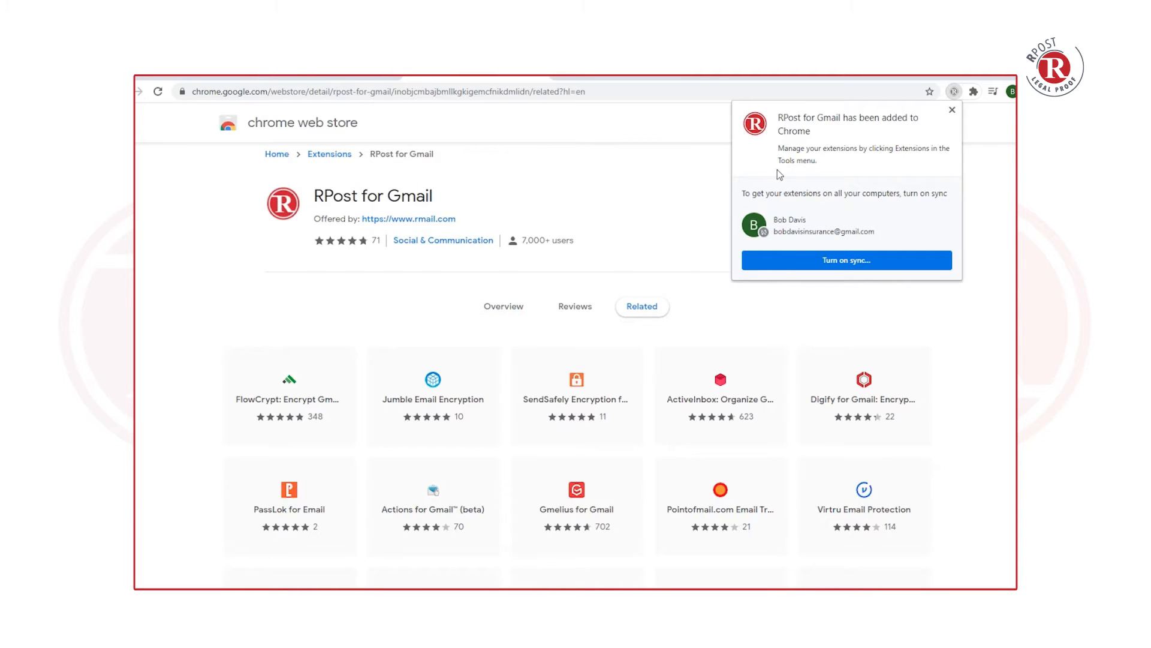
pyautogui.moveTo(917, 129)
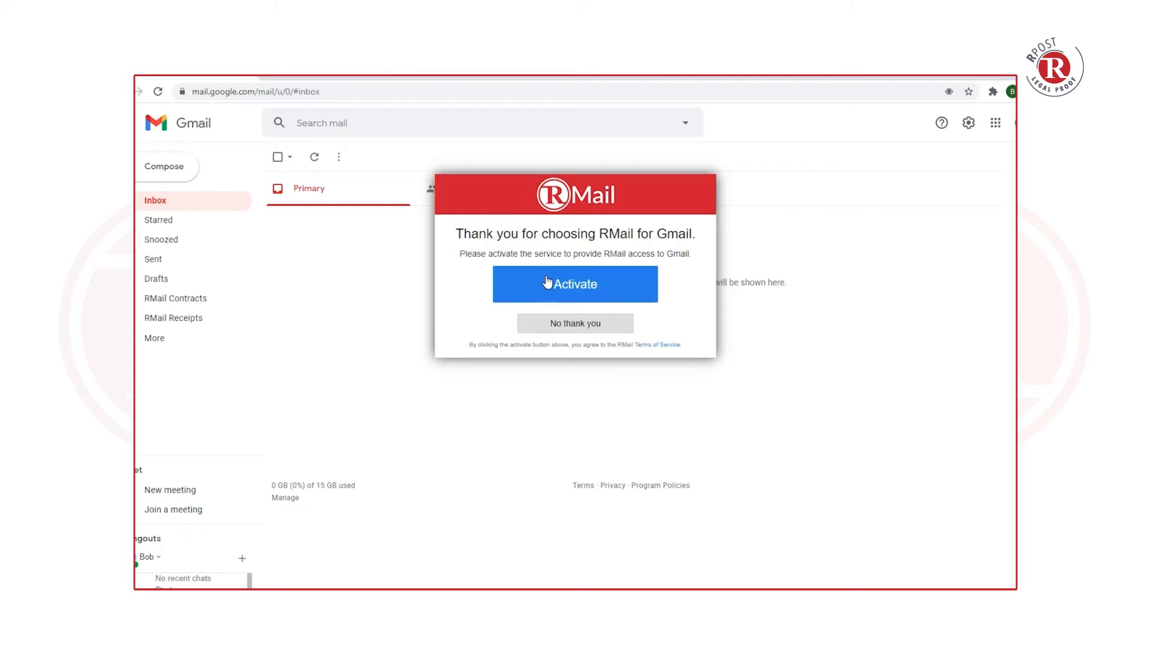
# Activate RMail, choose the Google account, and allow RPost for Gmail access
pyautogui.click(575, 285)
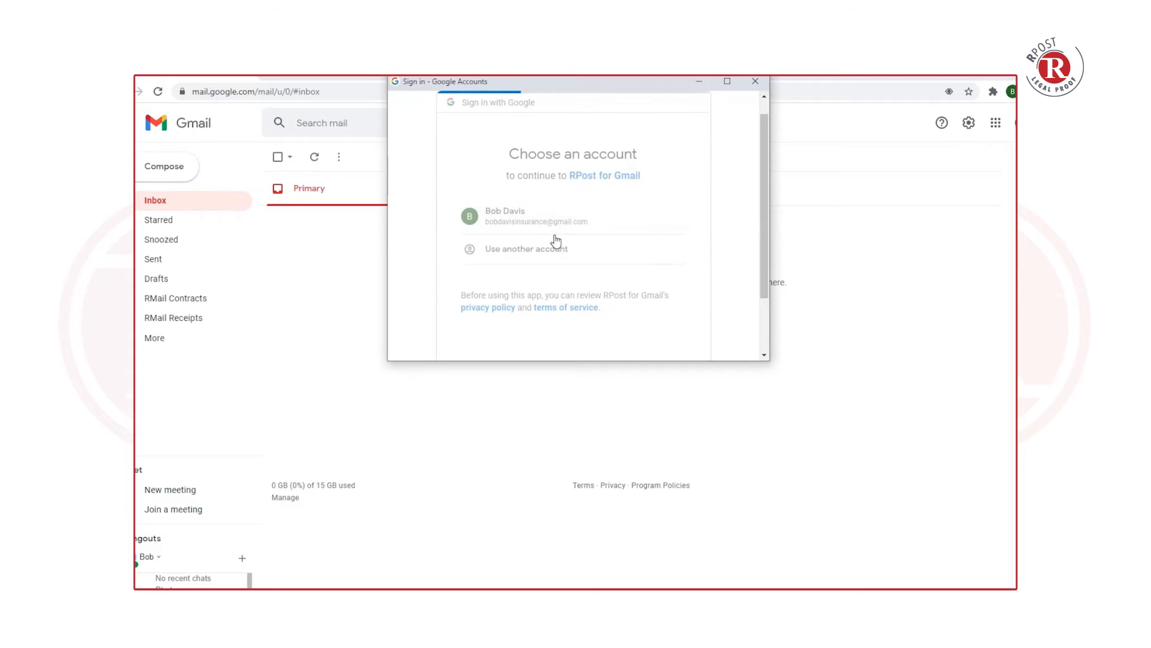
pyautogui.click(537, 216)
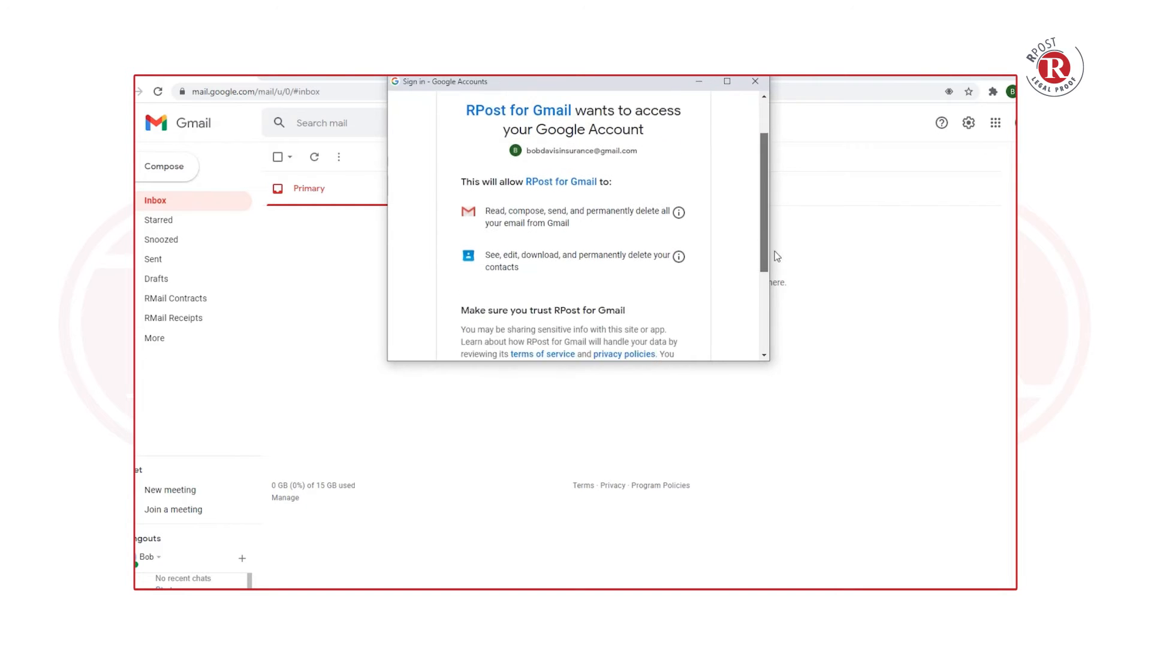
pyautogui.scroll(-3)
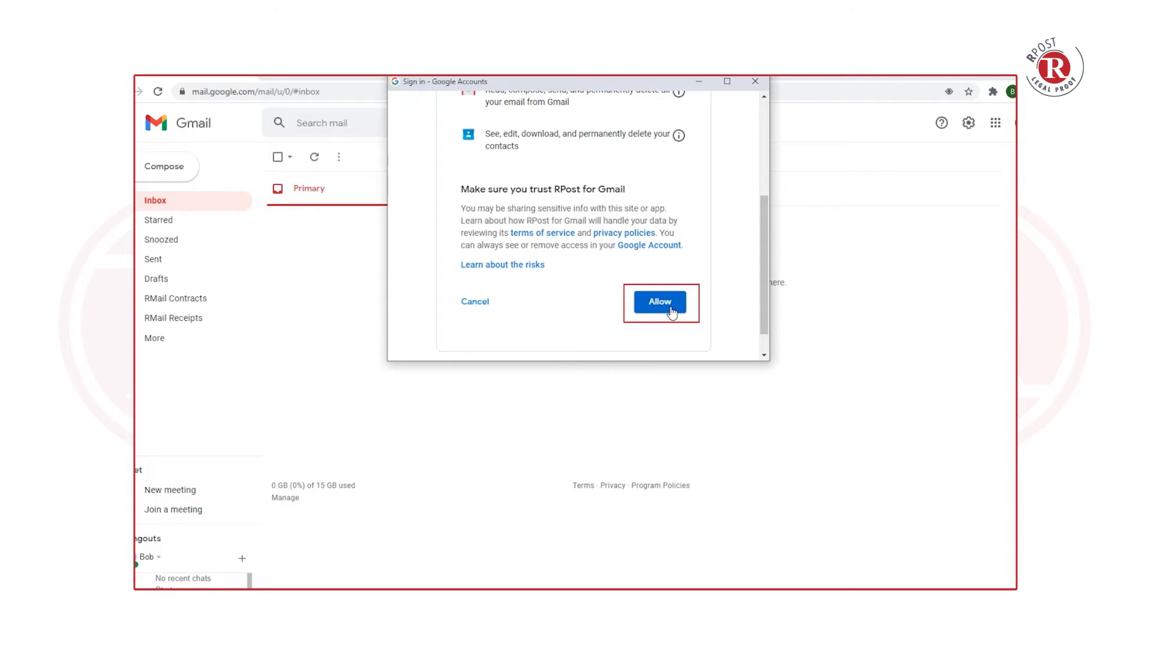
pyautogui.click(660, 301)
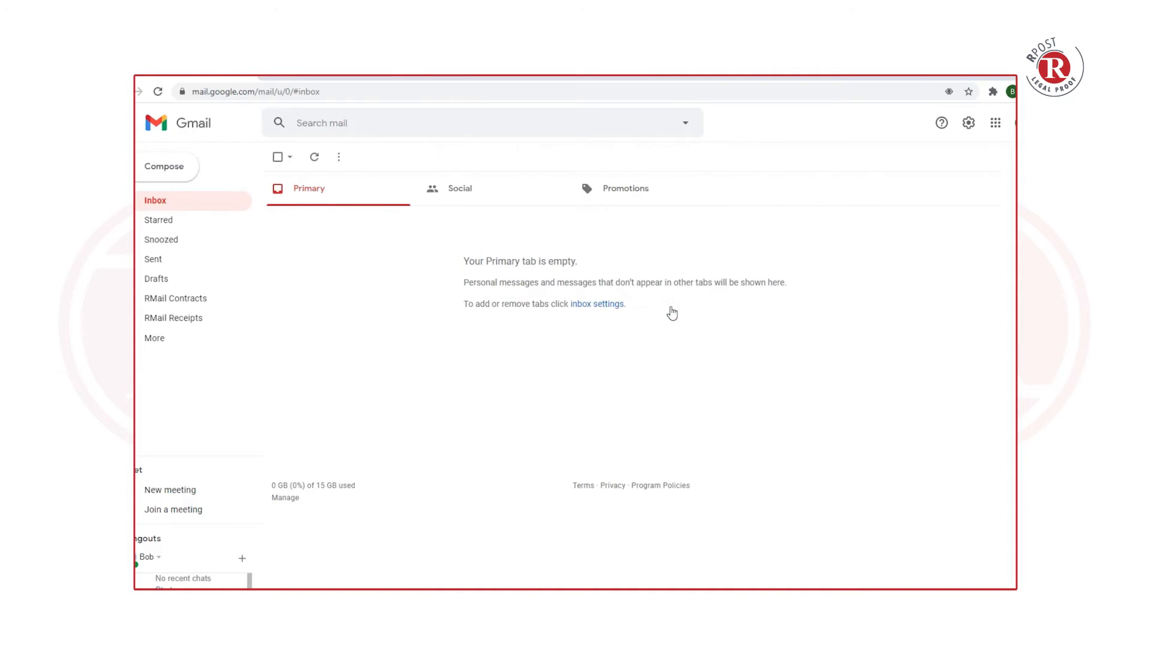
# Compose a new message and dismiss the RMail getting-started tour pop-up
pyautogui.click(164, 166)
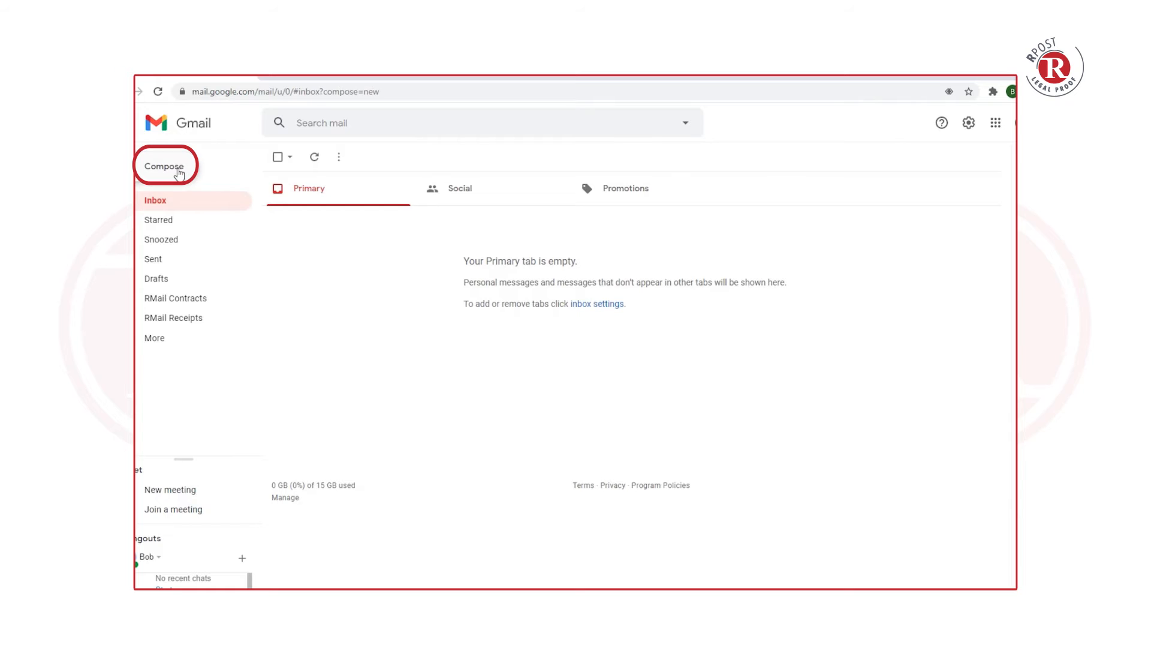
pyautogui.click(164, 165)
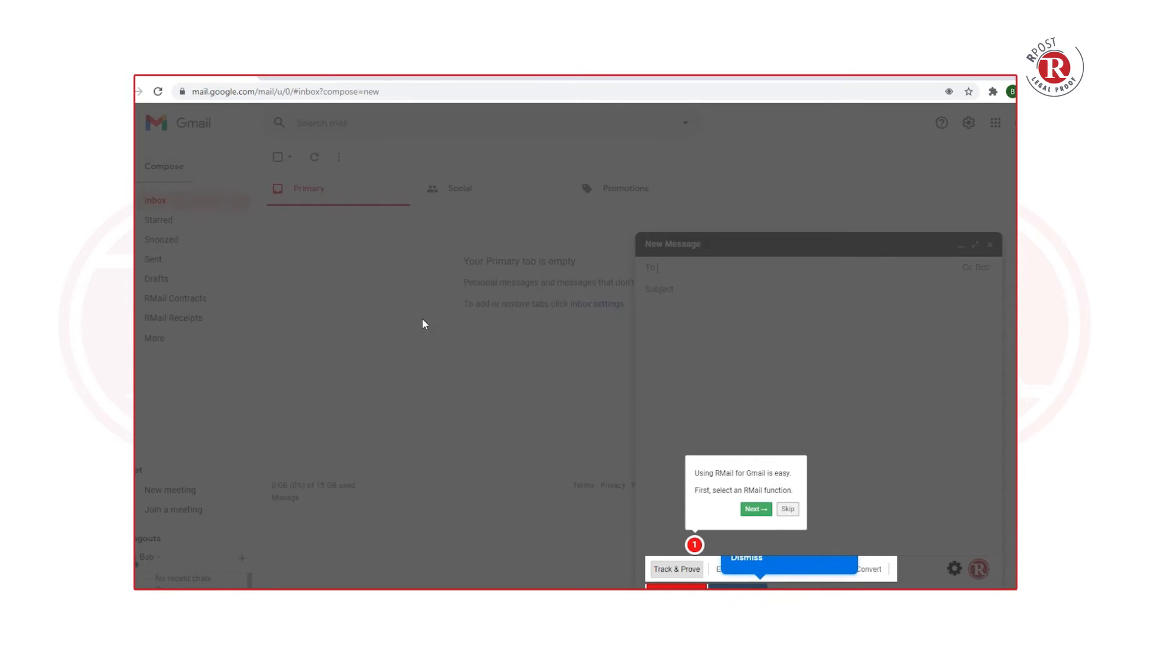
pyautogui.click(787, 508)
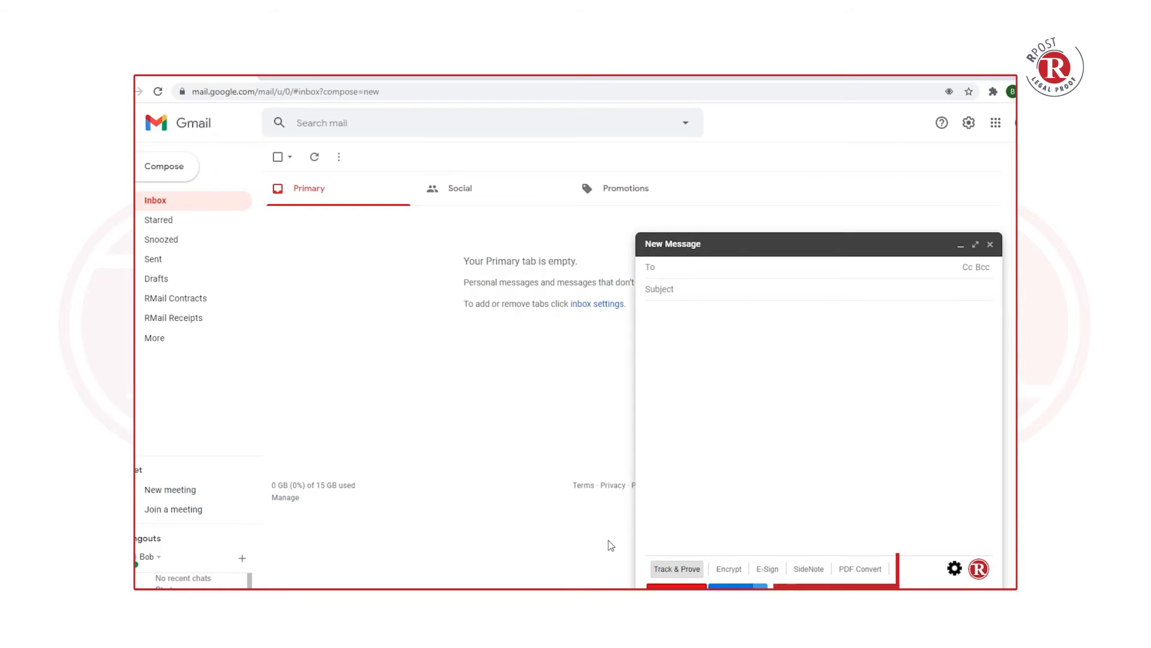
pyautogui.click(668, 266)
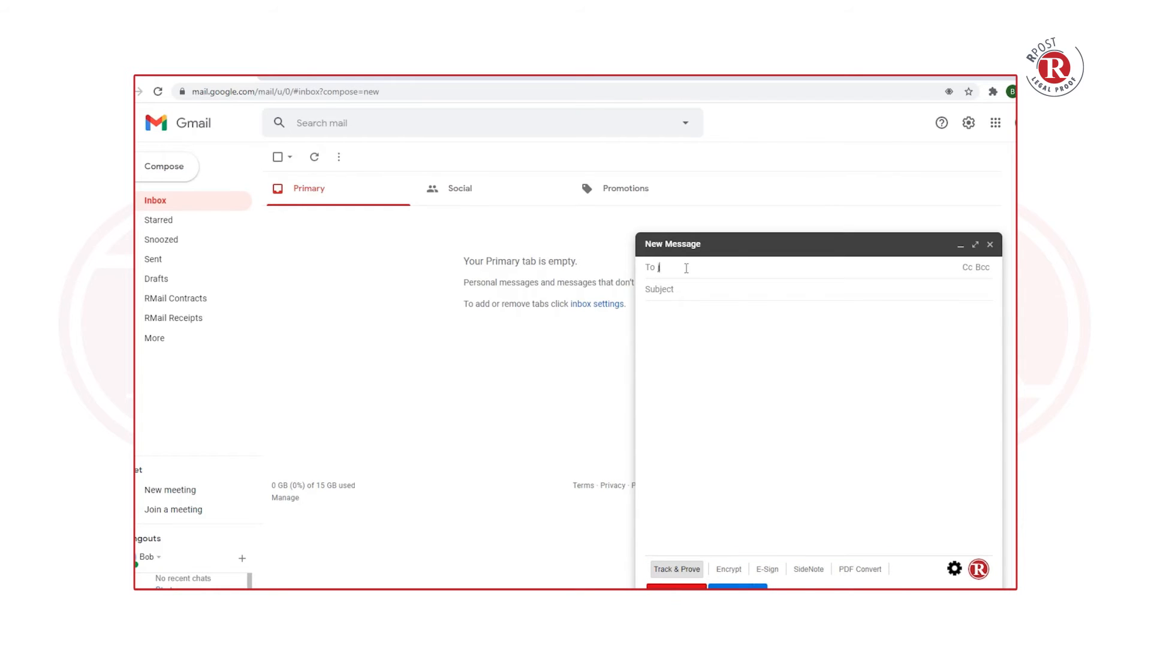
pyautogui.write('jim@company.com')
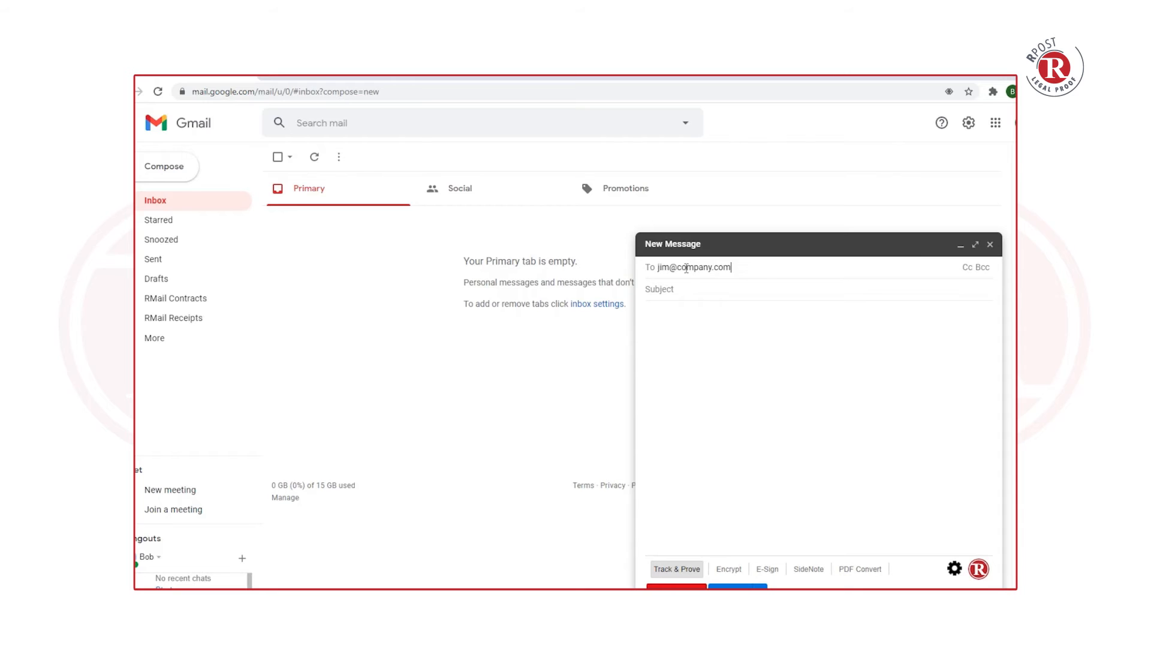
pyautogui.write('Important')
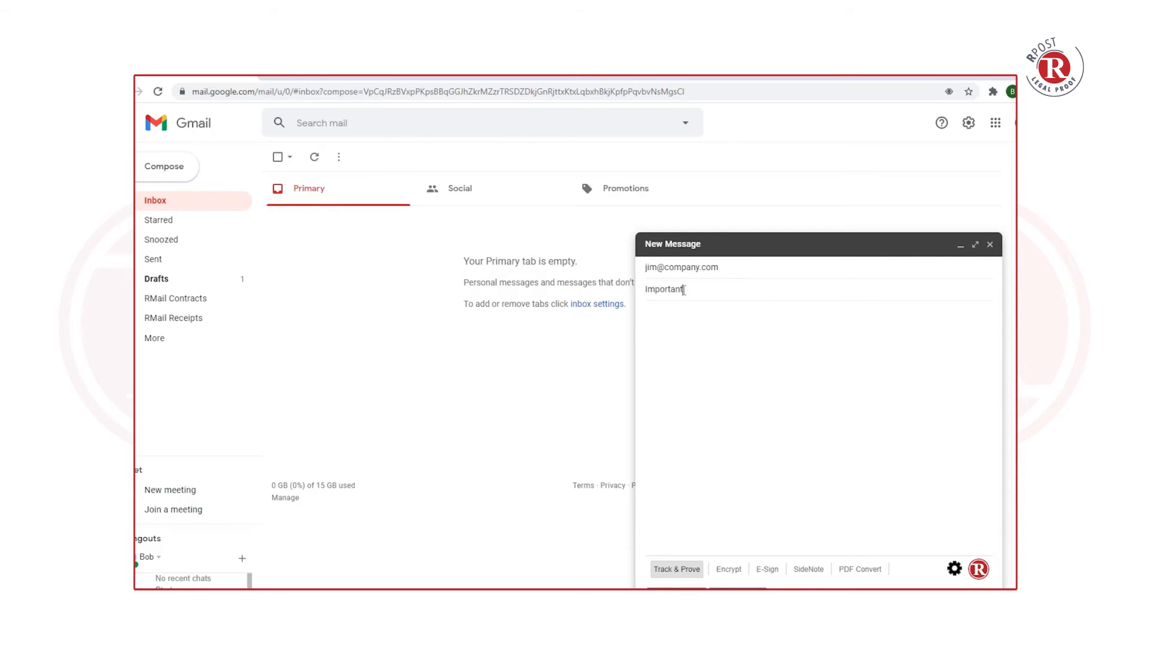
pyautogui.write('Jim')
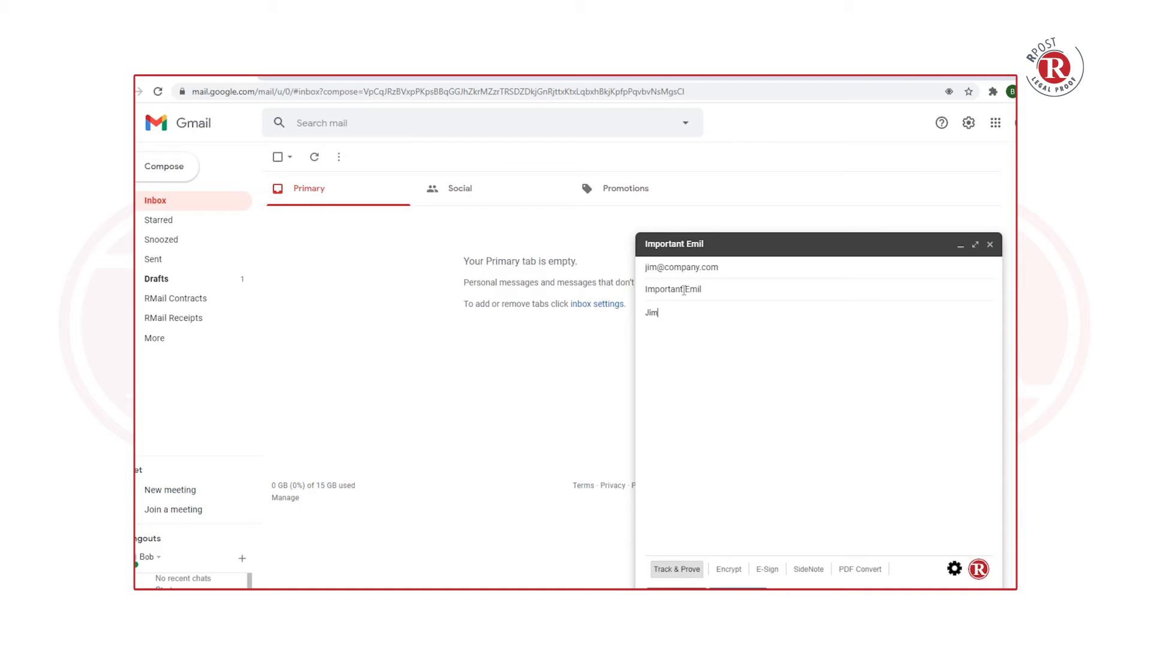
pyautogui.write('Please review')
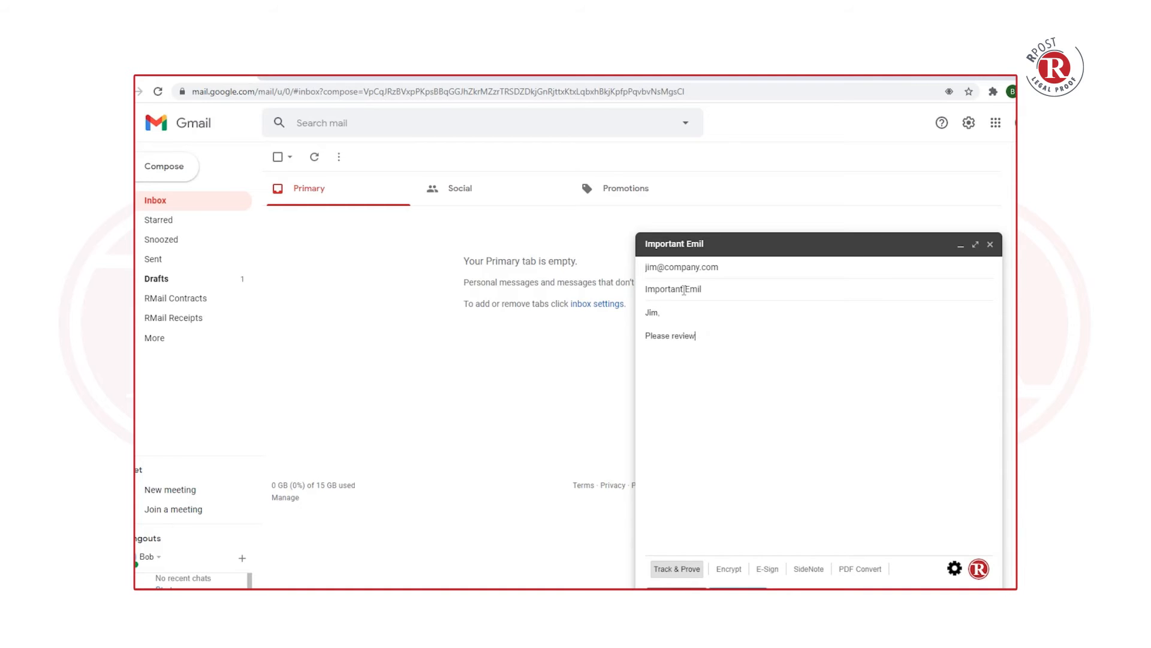
pyautogui.write('this document.')
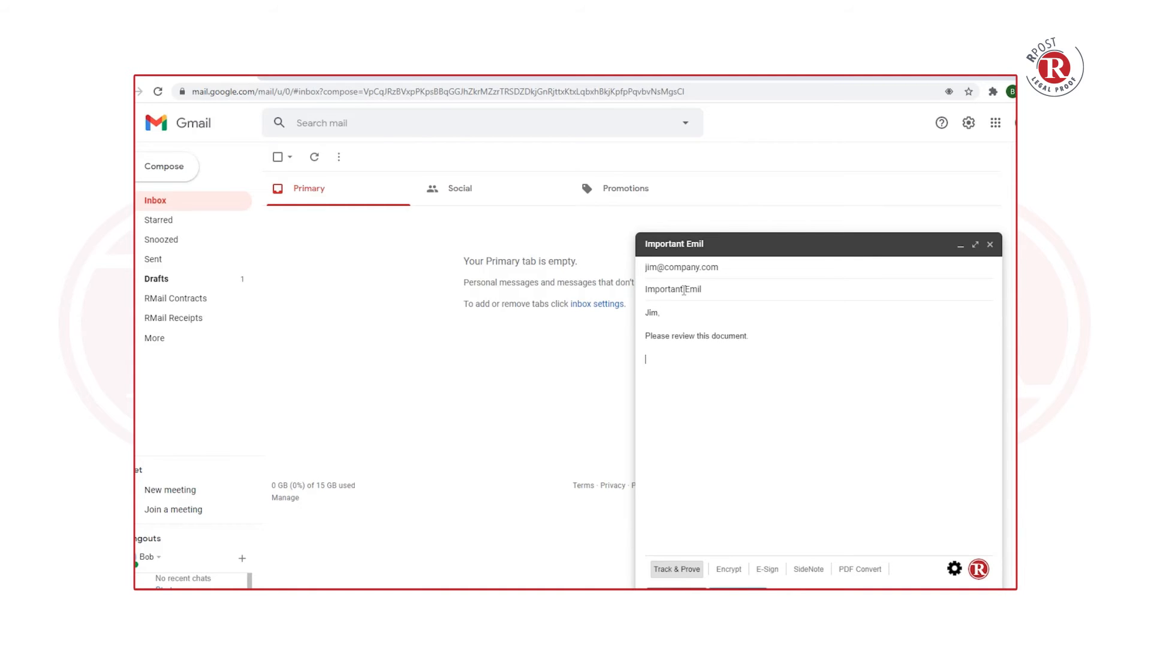
pyautogui.write('Thank you,')
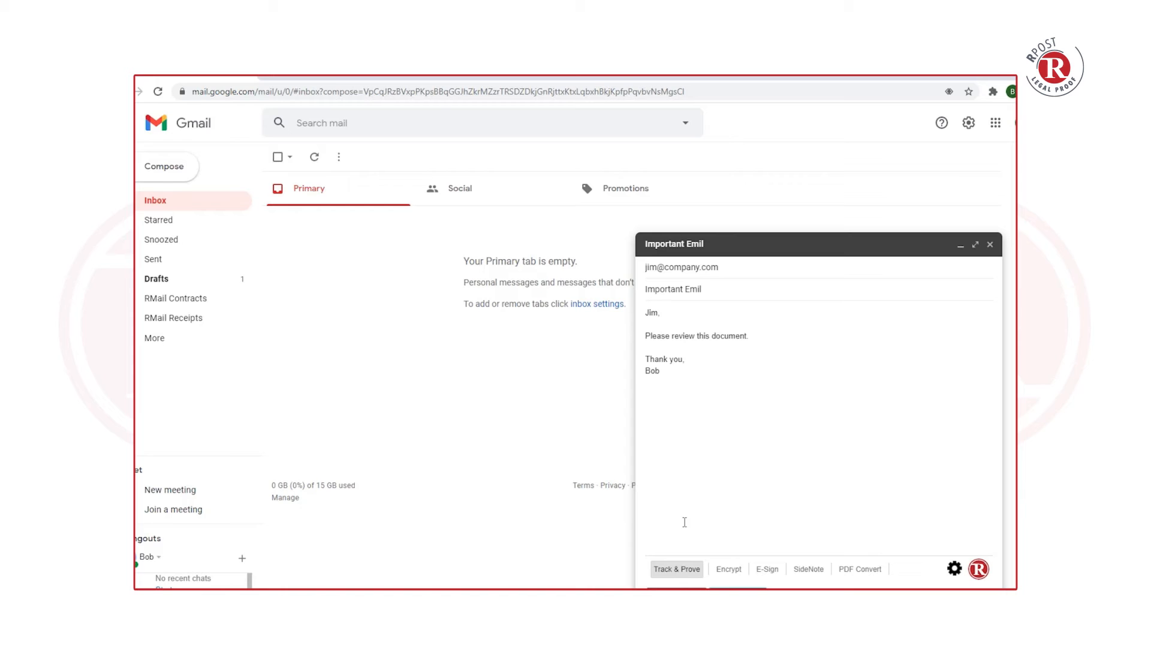
pyautogui.click(676, 568)
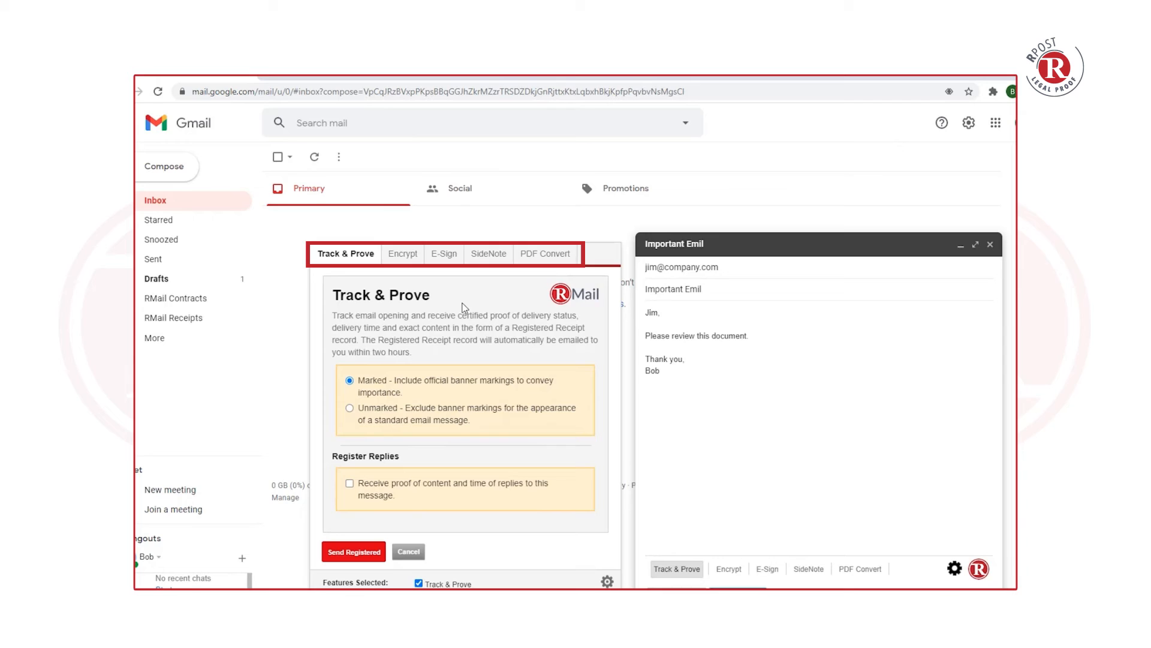
# View the Track & Prove, Encrypt, E-Sign, SideNote and Convert to PDF tabs in turn
pyautogui.click(346, 253)
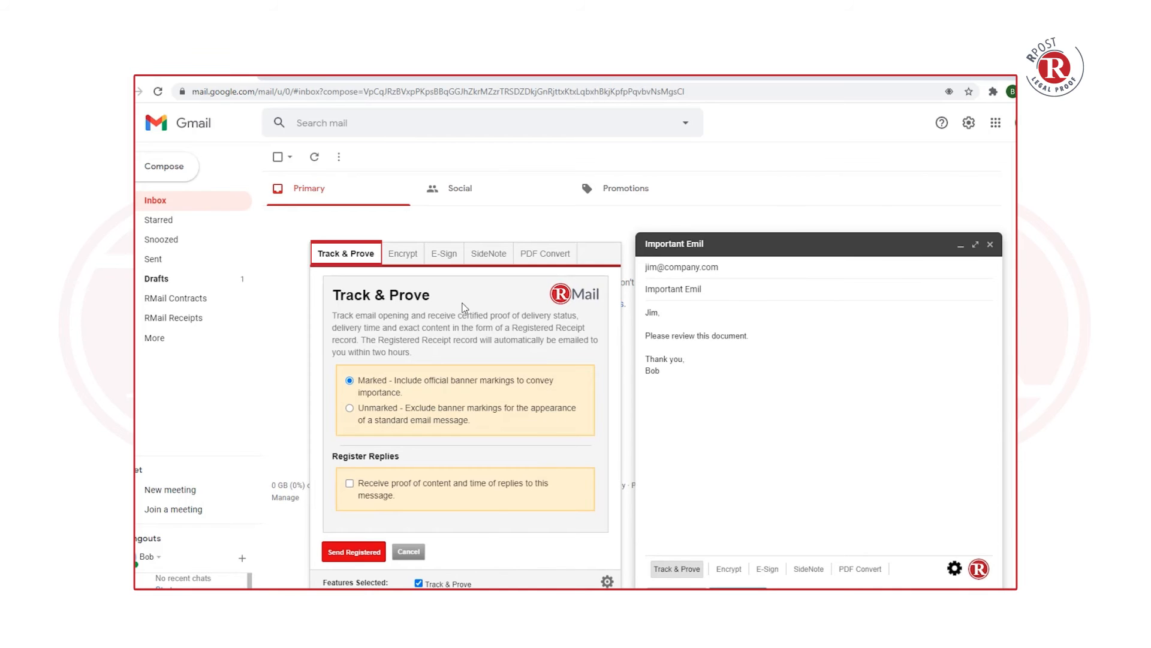
pyautogui.click(401, 252)
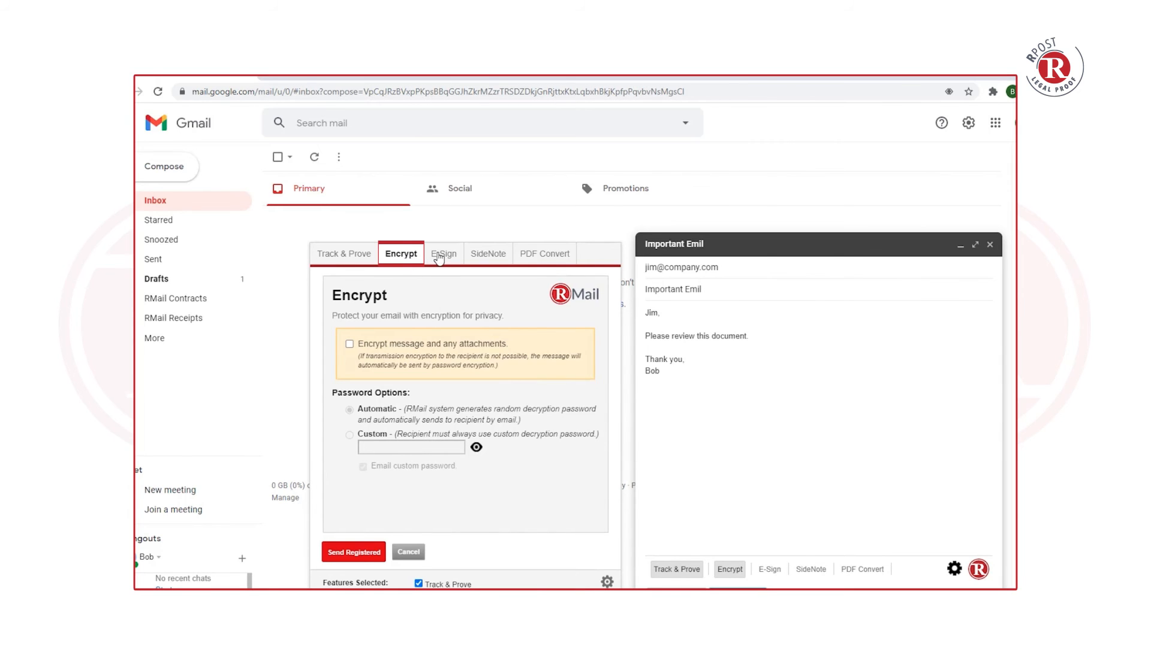
pyautogui.click(444, 253)
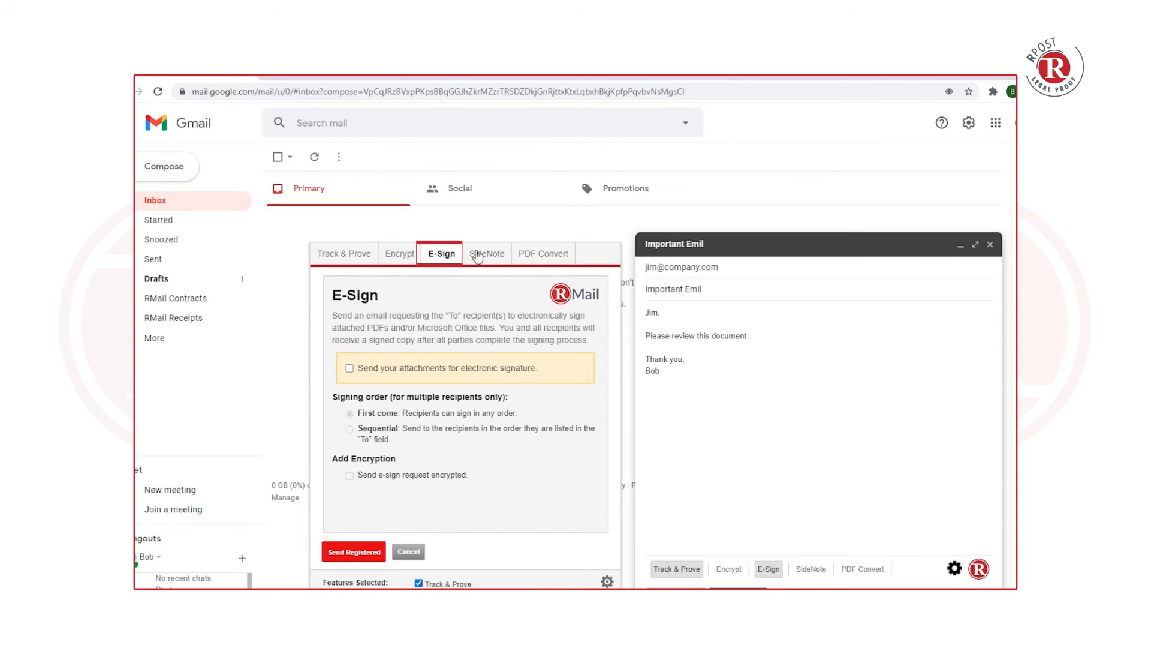
pyautogui.click(487, 253)
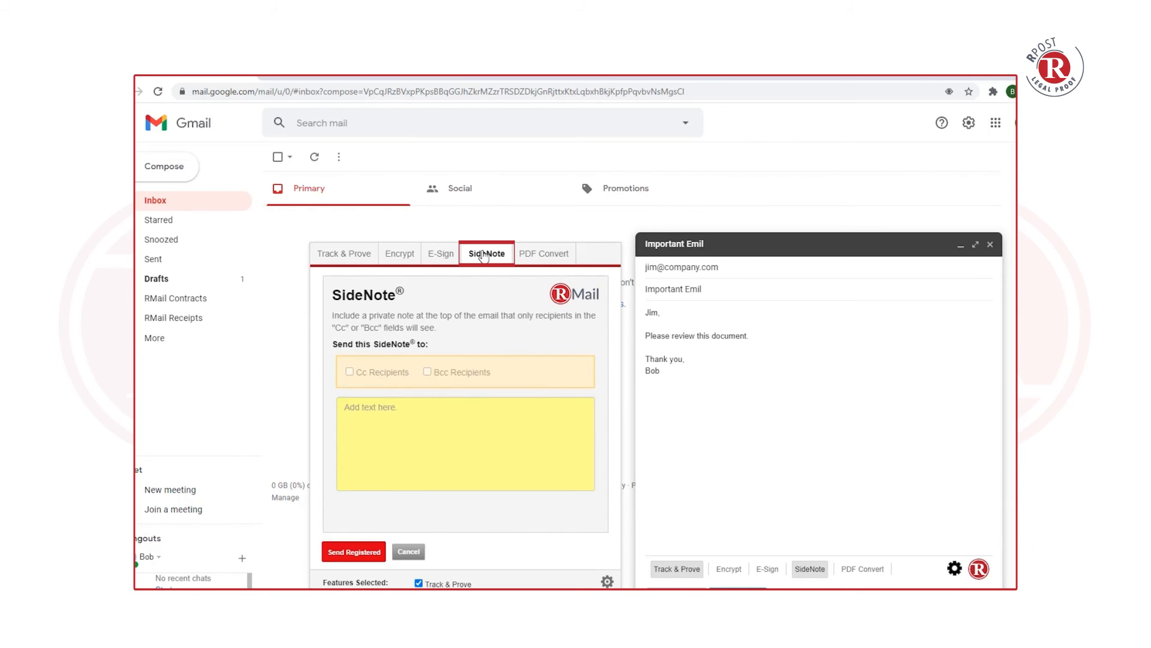
pyautogui.click(543, 253)
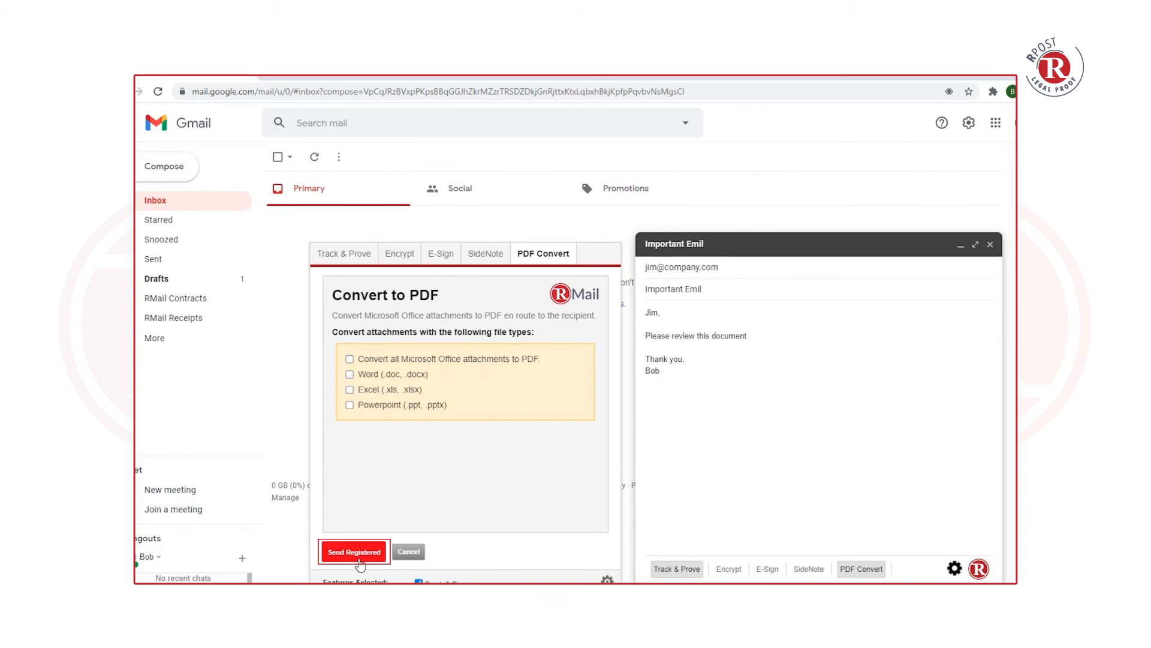
pyautogui.moveTo(960, 575)
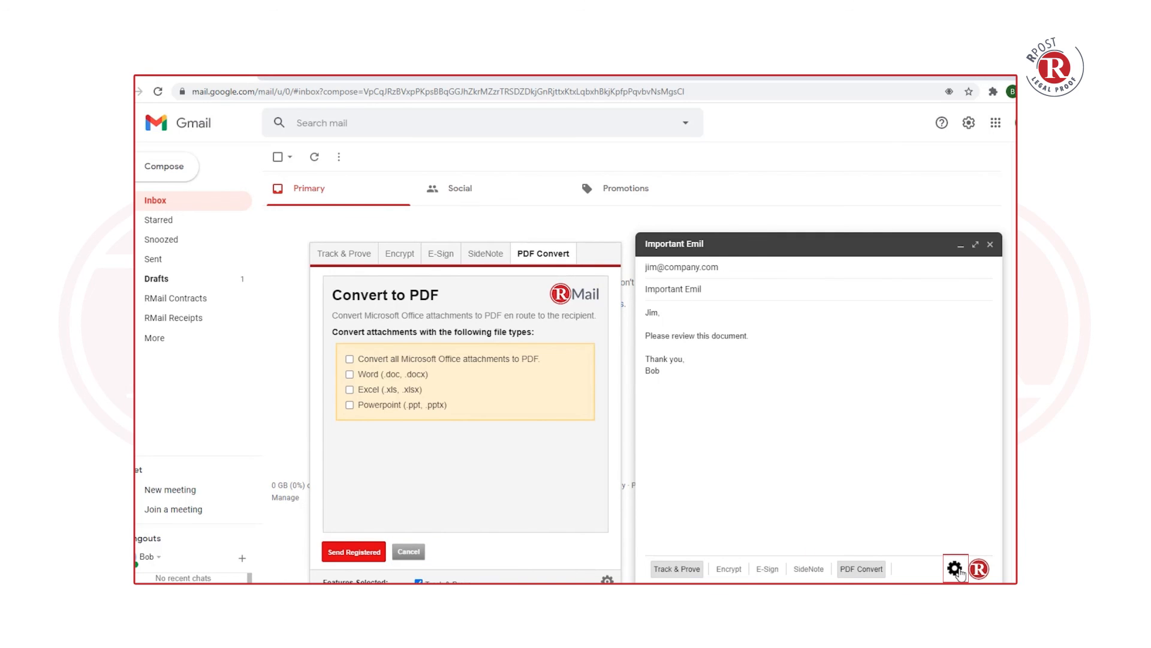
pyautogui.click(955, 568)
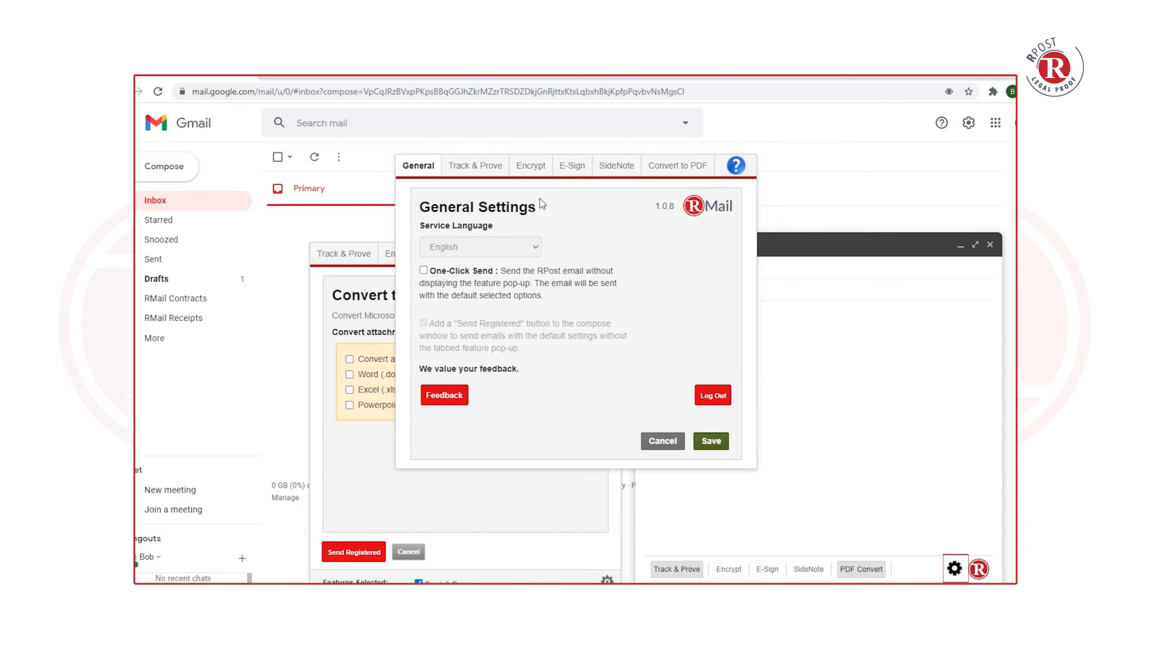
pyautogui.click(475, 165)
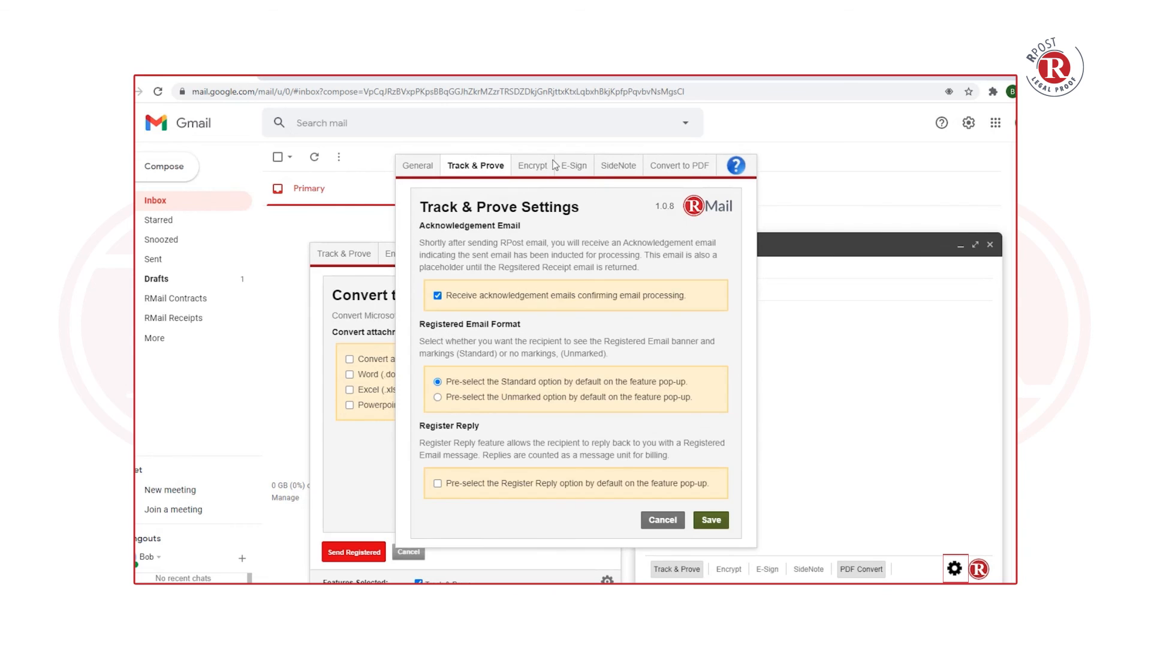
pyautogui.click(572, 164)
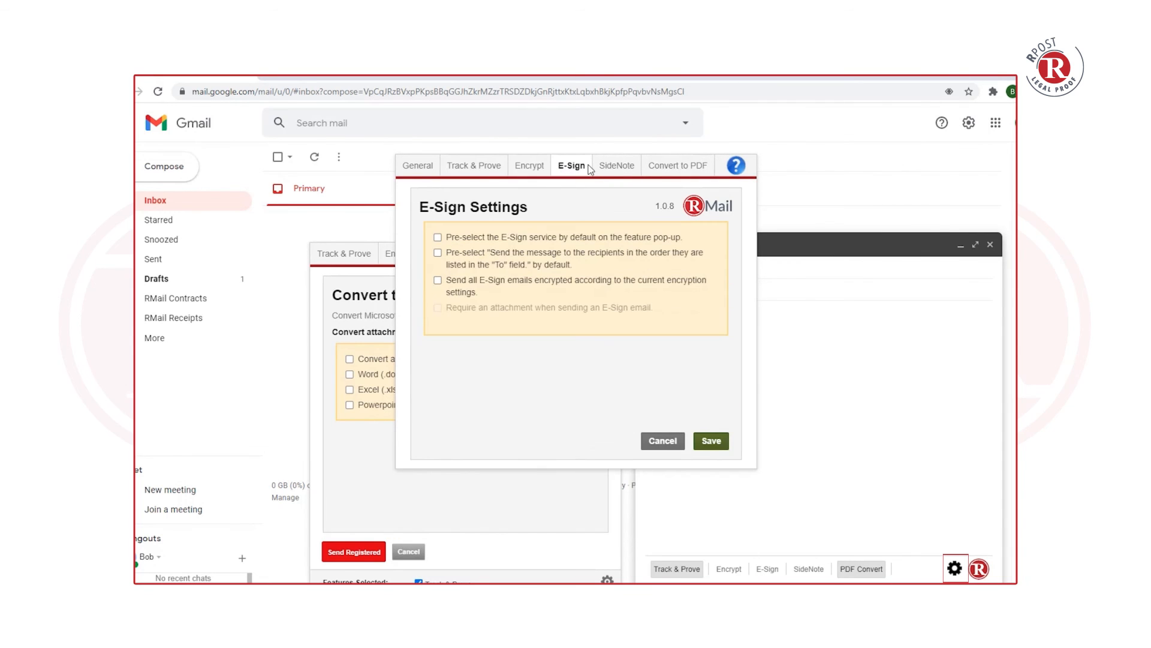
pyautogui.click(677, 164)
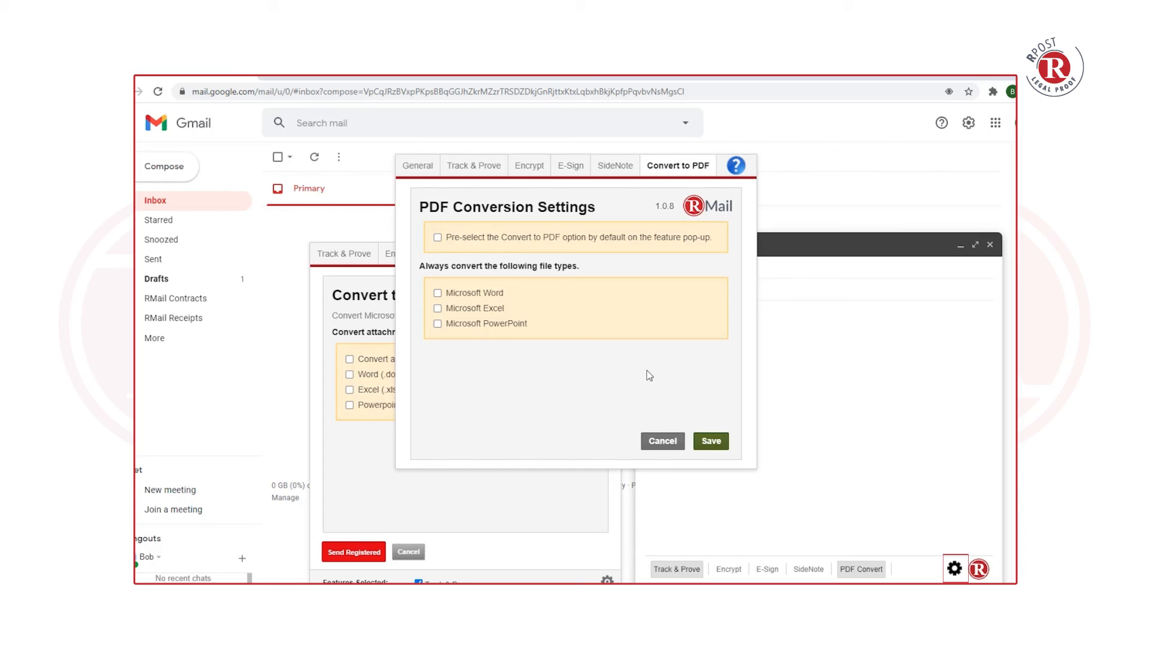
pyautogui.click(661, 441)
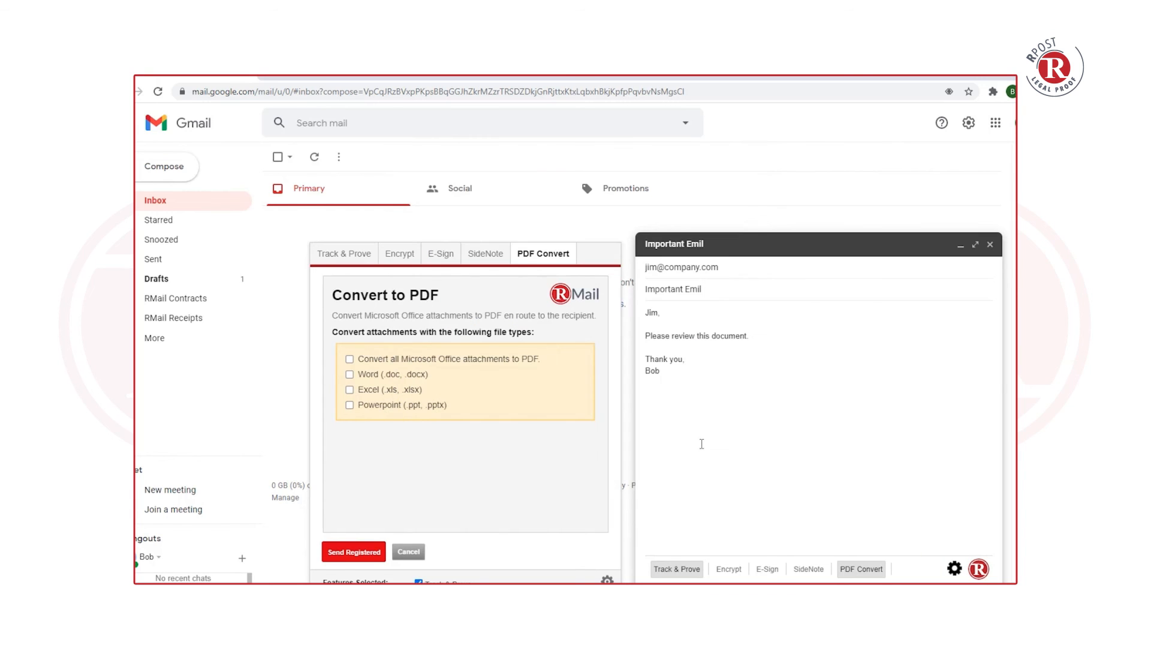